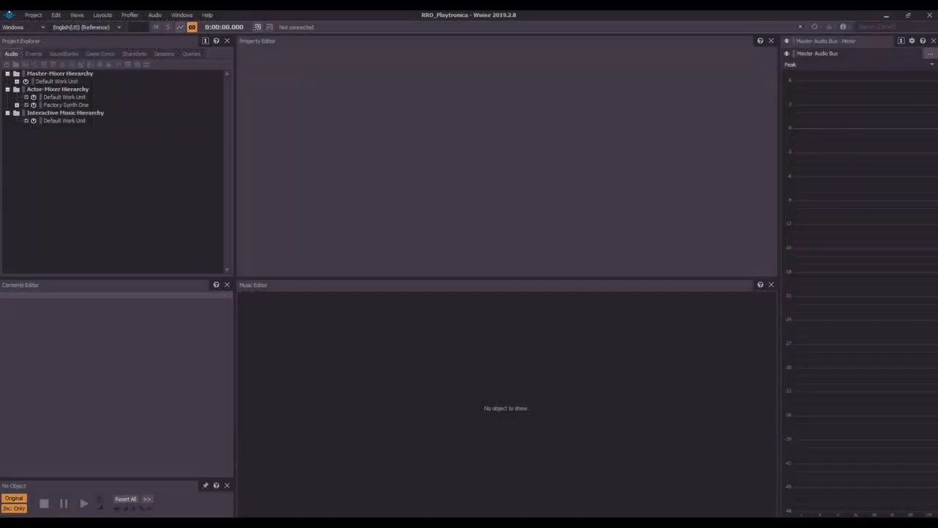
- Set the Playtron control surface device to receive MIDI from the Playtron input
{"action": "left_click", "coordinate": [33, 15]}
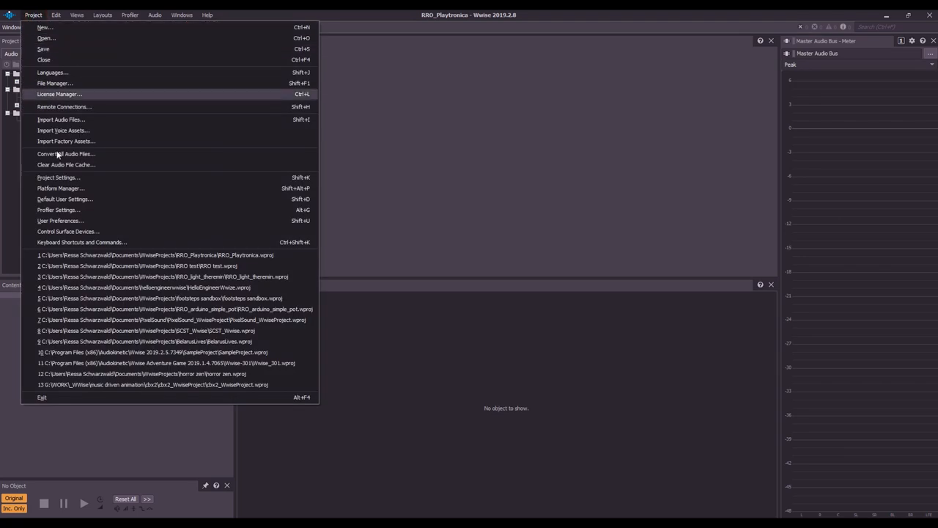
{"action": "left_click", "coordinate": [67, 231]}
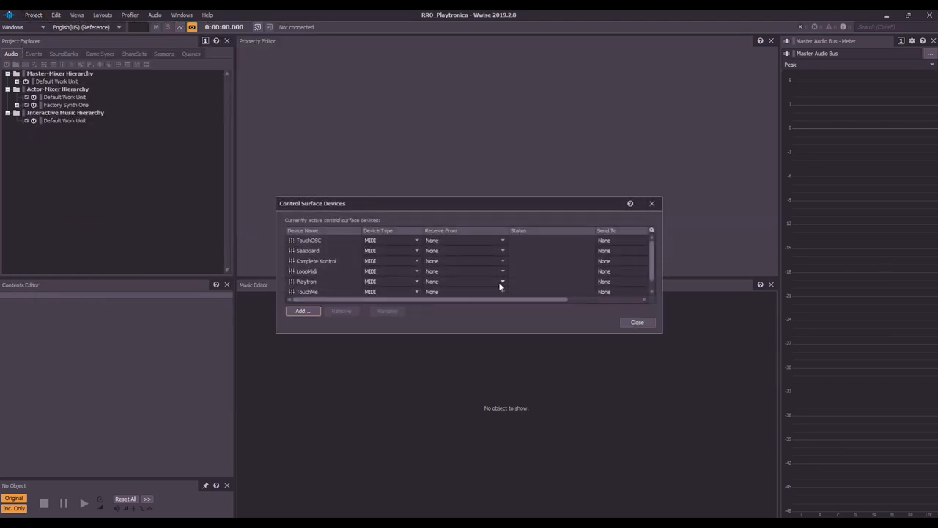
{"action": "left_click", "coordinate": [502, 281]}
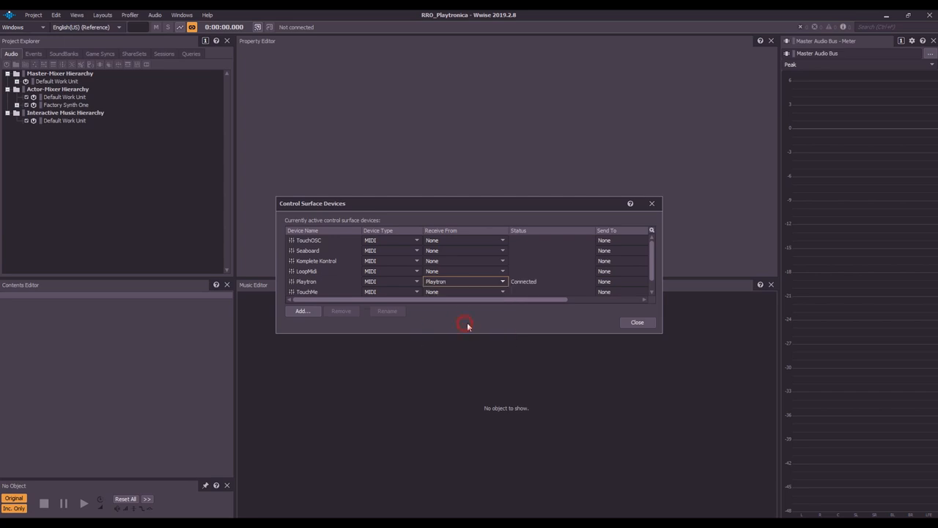
{"action": "left_click", "coordinate": [636, 322]}
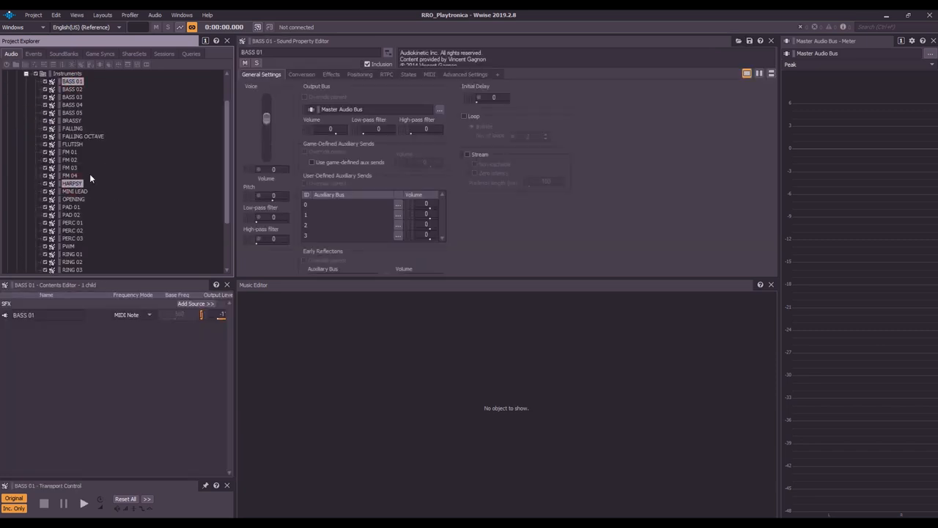
- Scroll the project list and bring up the control surface session choices
{"action": "scroll", "scroll_direction": "down", "scroll_amount": 3}
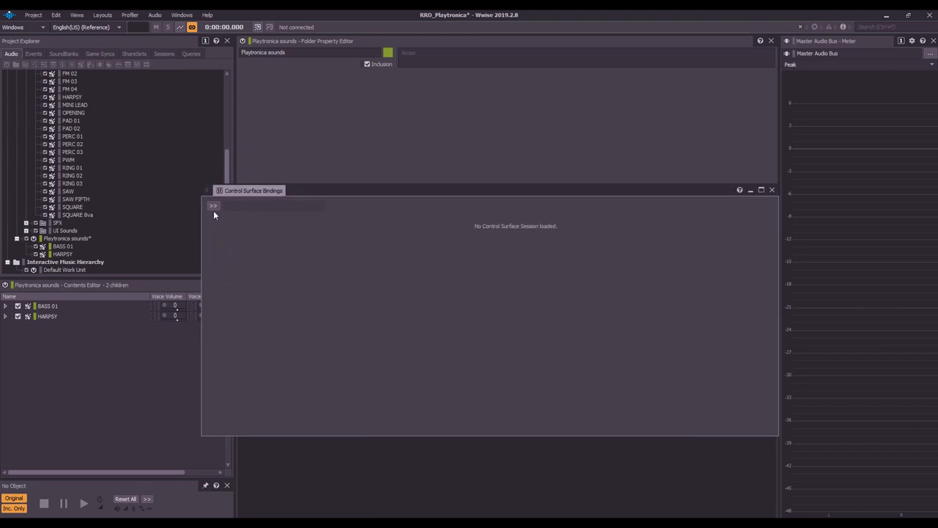
{"action": "left_click", "coordinate": [213, 205]}
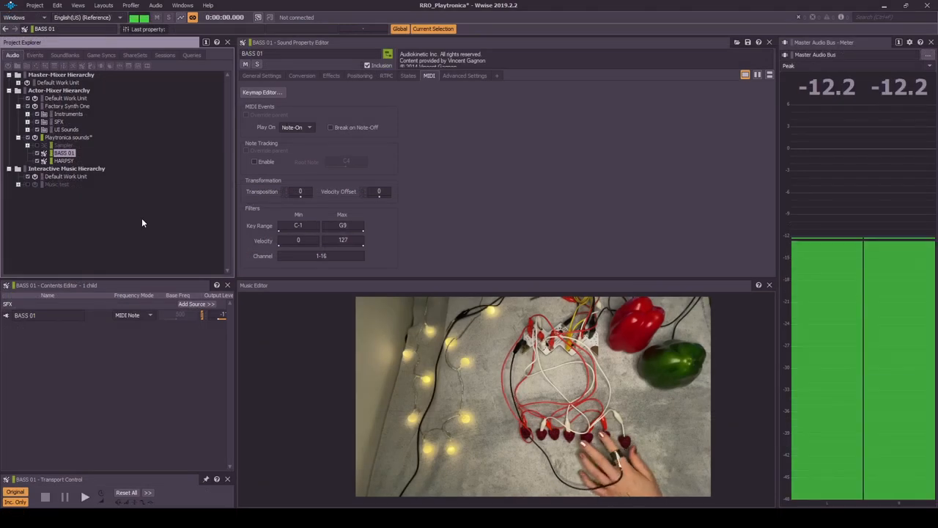
- Select HARPSY, expand the Sampler to show its melody sounds, and select the Sampler blend container
{"action": "left_click", "coordinate": [64, 160]}
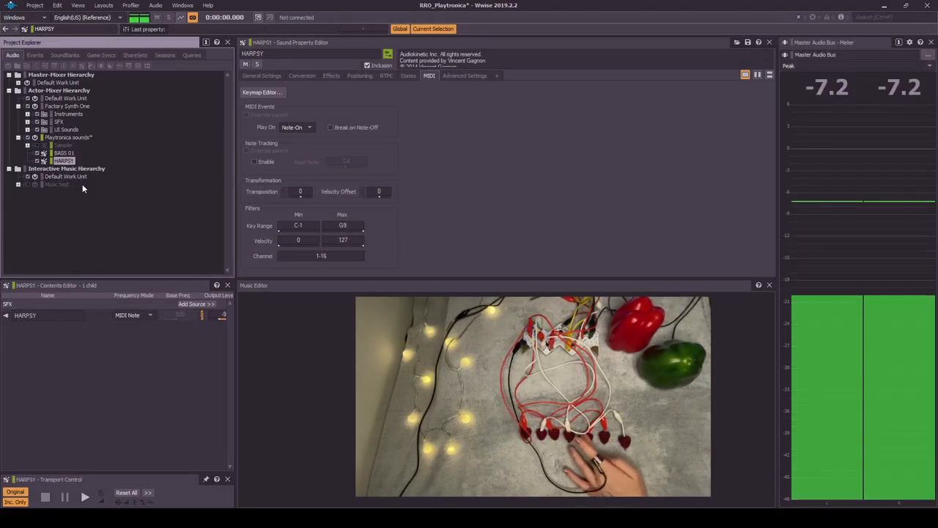
{"action": "left_click", "coordinate": [28, 144]}
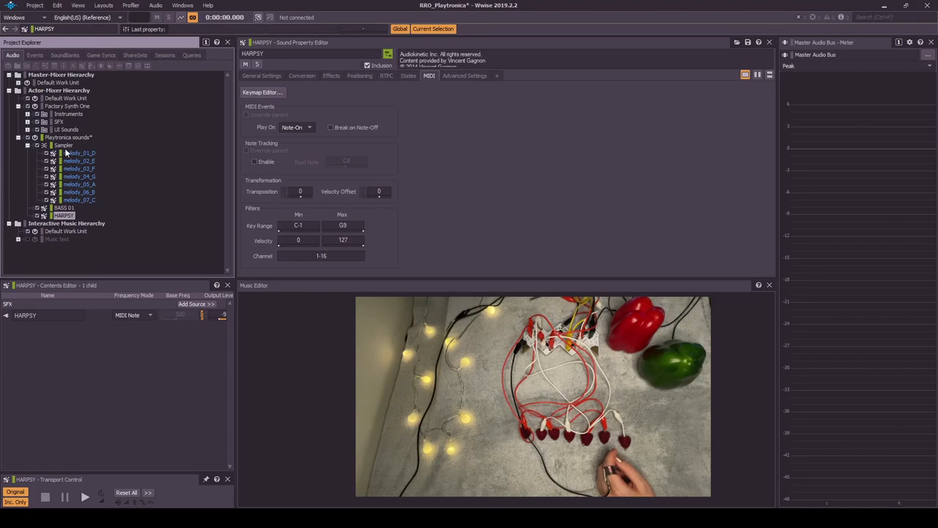
{"action": "left_click", "coordinate": [64, 145]}
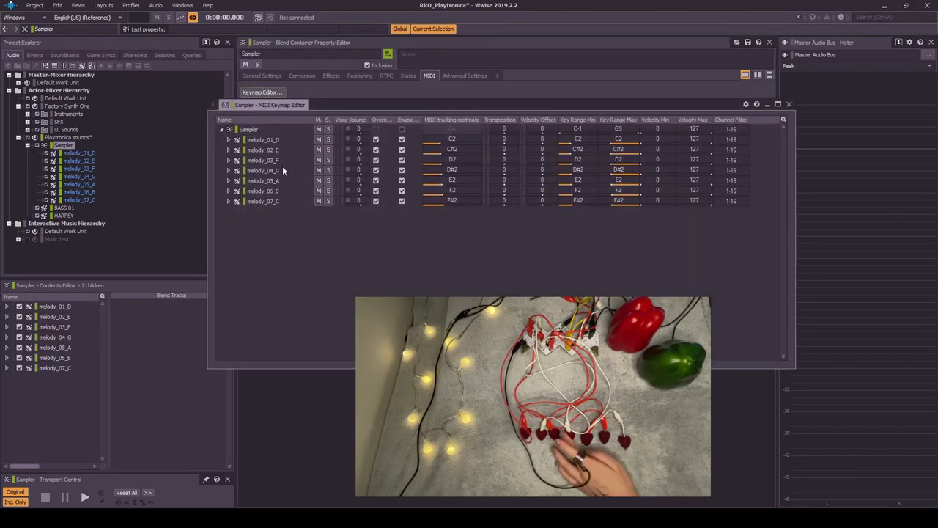
{"action": "left_click", "coordinate": [79, 153]}
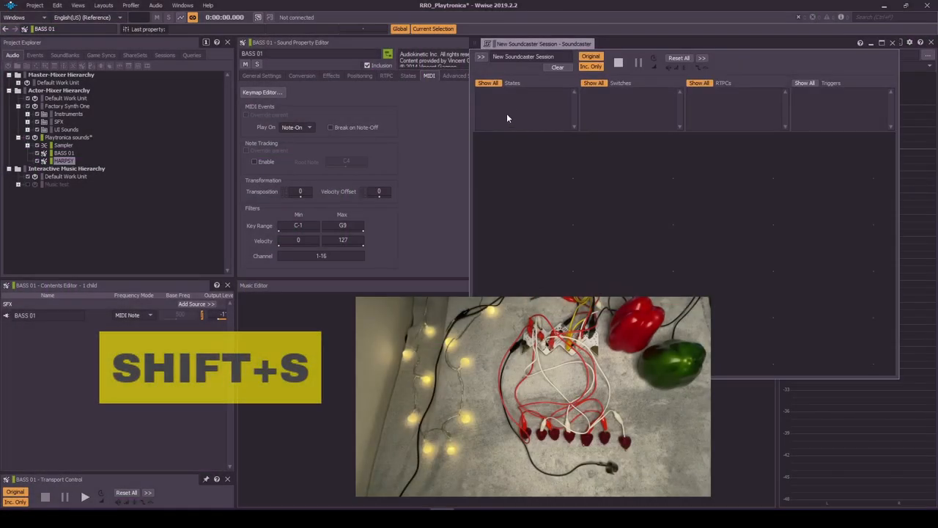
- Name the Soundcaster session Playtron, add the synths, and open Control Surface Bindings
{"action": "key", "text": "shift+s"}
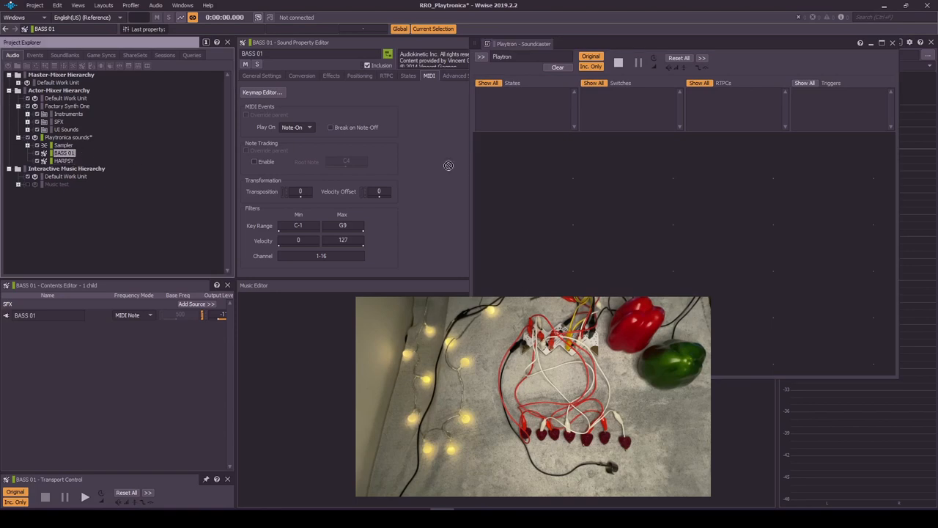
{"action": "left_click", "coordinate": [64, 160]}
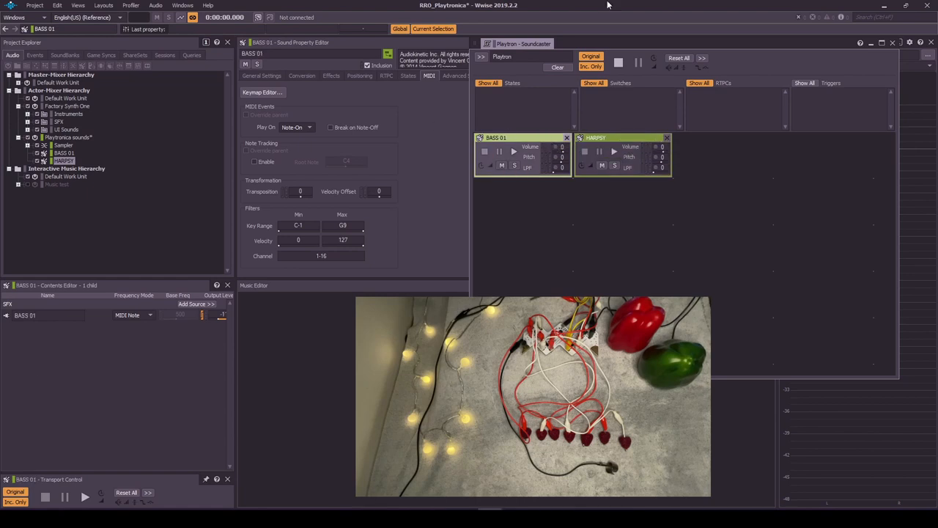
{"action": "key", "text": "ctrl+shift+q"}
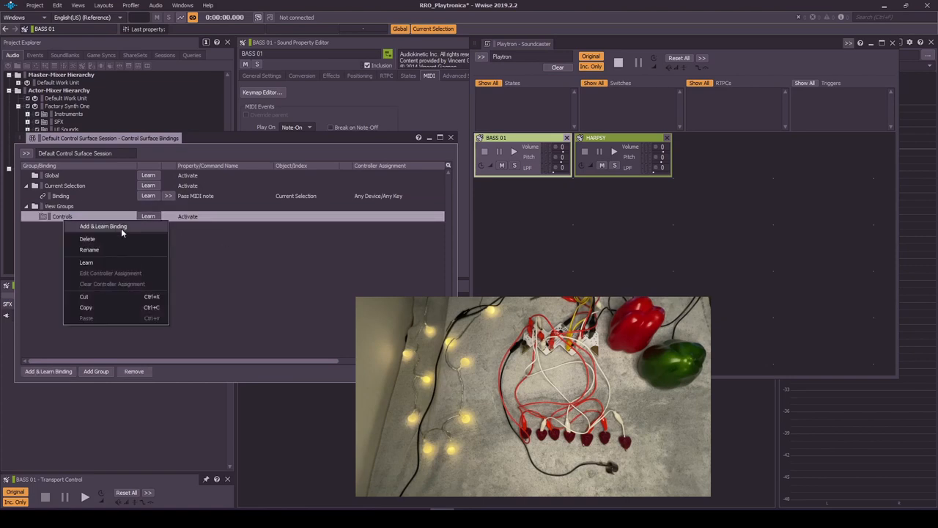
- Add learned Controls bindings using Inspect, linked to the Controls view group, with slot 2 for the second
{"action": "left_click", "coordinate": [103, 226]}
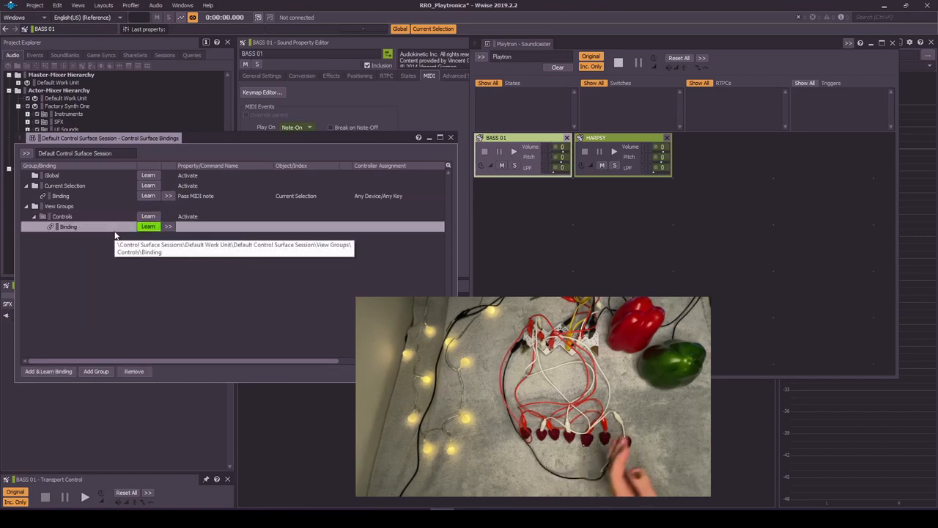
{"action": "left_click", "coordinate": [148, 225]}
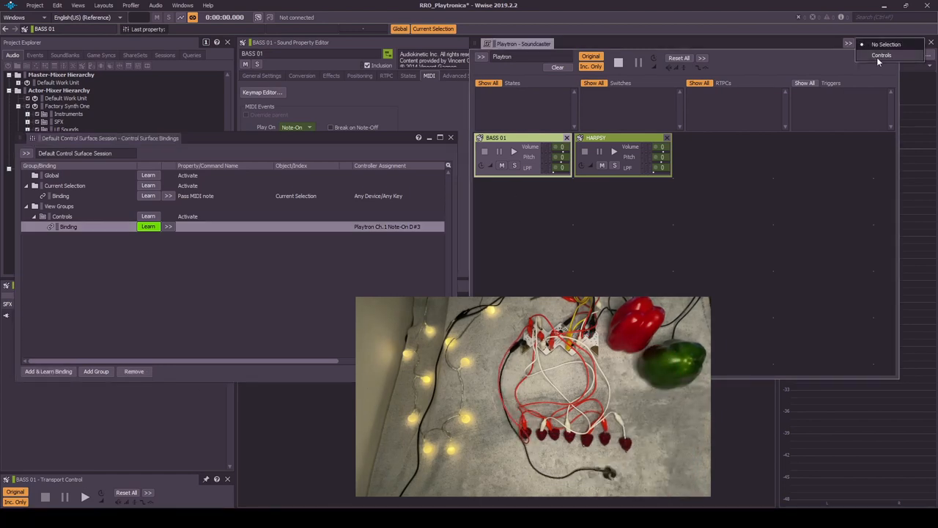
{"action": "left_click", "coordinate": [882, 55]}
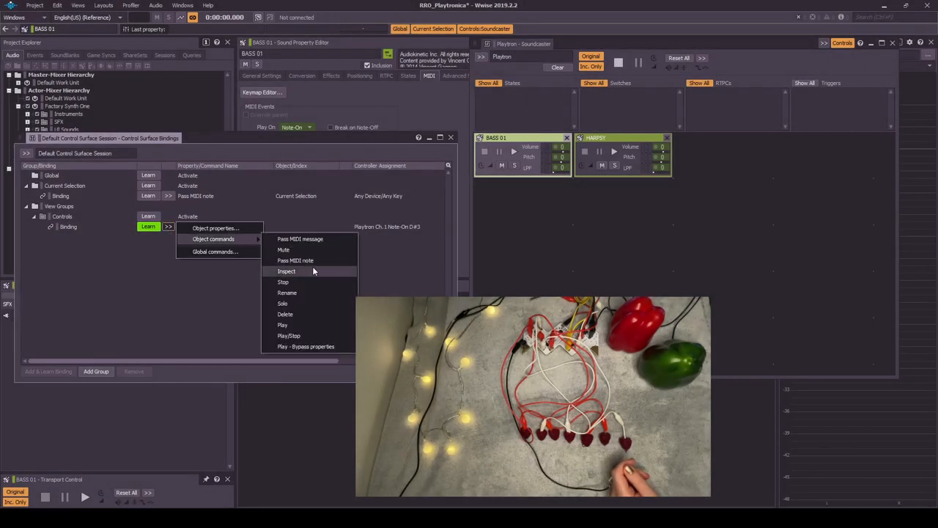
{"action": "left_click", "coordinate": [286, 272]}
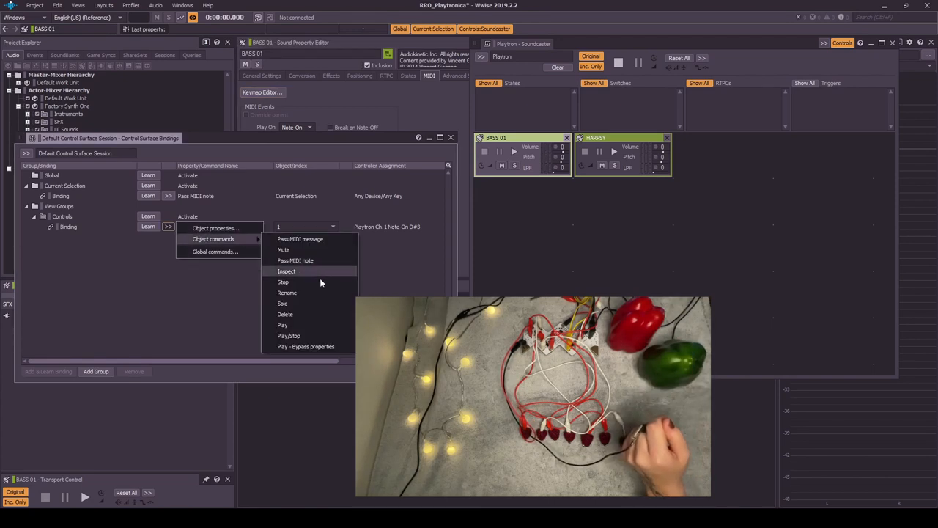
{"action": "left_click", "coordinate": [282, 325]}
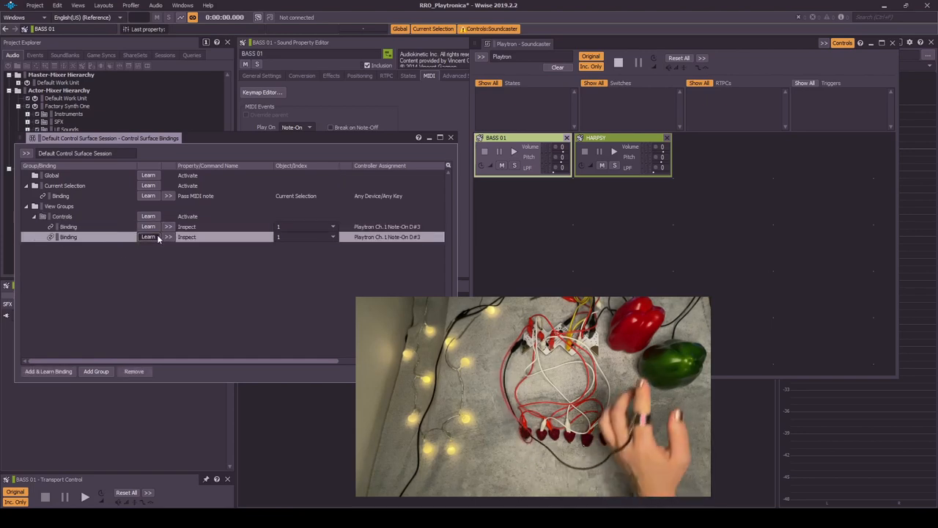
{"action": "left_click", "coordinate": [333, 236]}
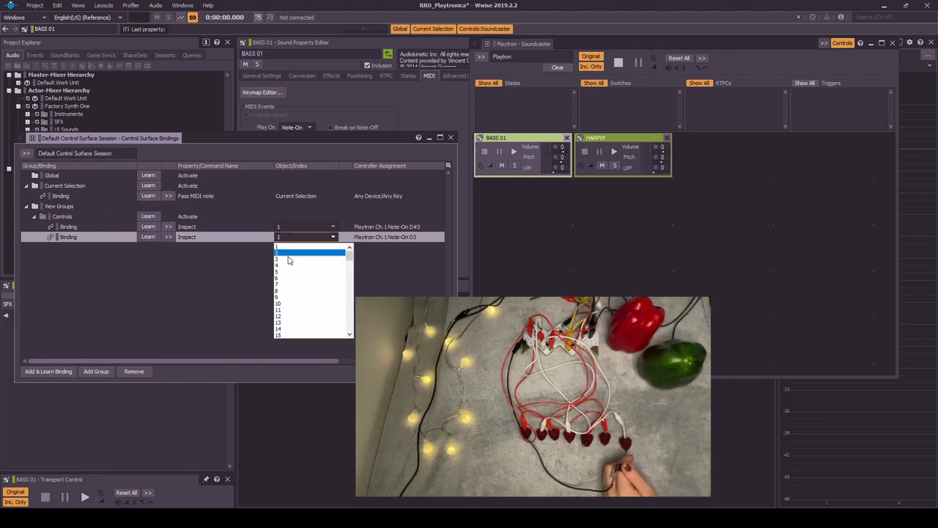
{"action": "left_click", "coordinate": [277, 264]}
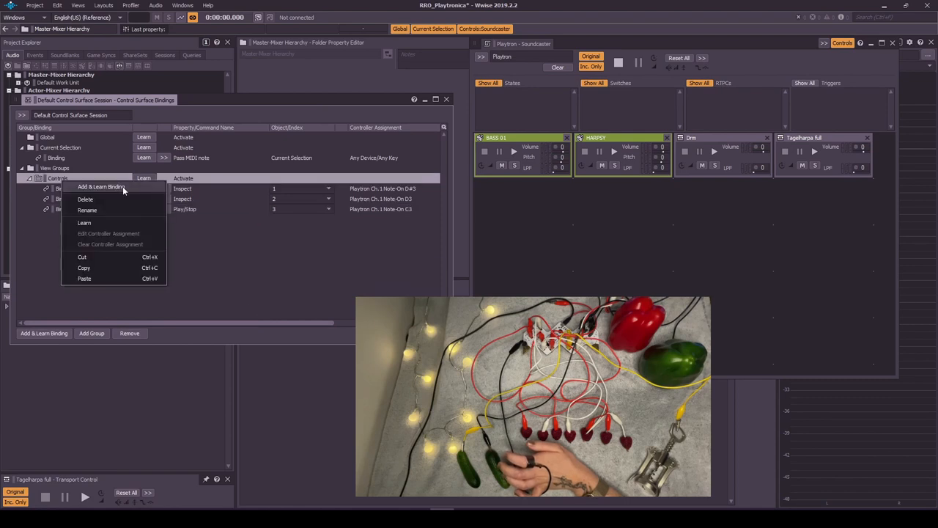
- Add and learn a MIDI binding, then set up New_Event's actions
{"action": "left_click", "coordinate": [101, 186]}
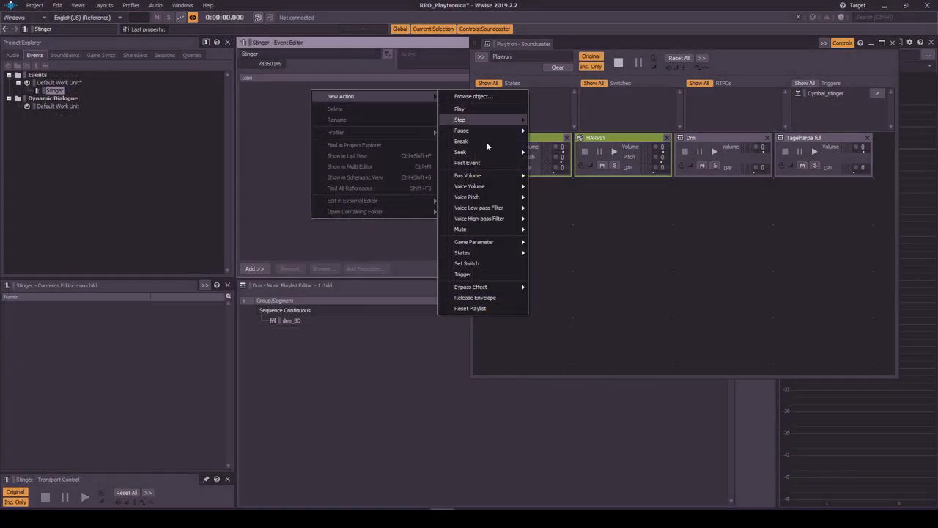
{"action": "left_click", "coordinate": [462, 274]}
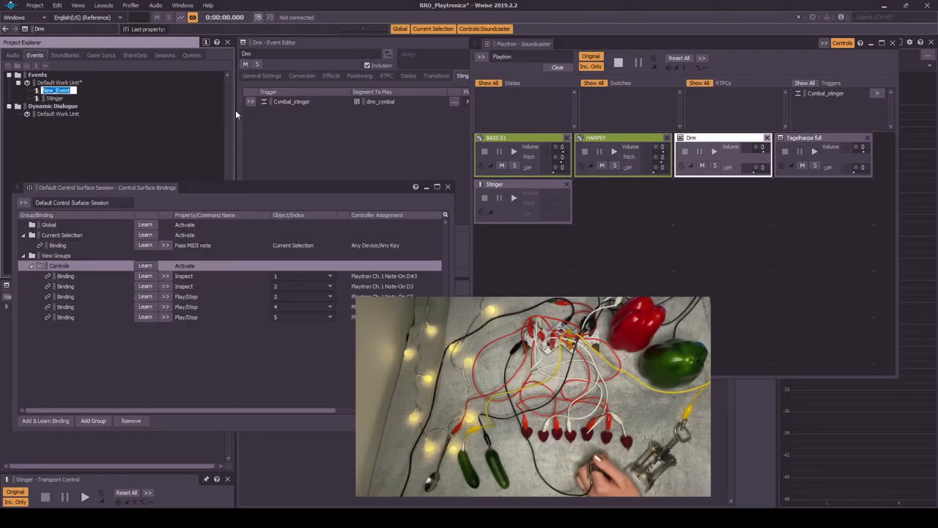
{"action": "right_click", "coordinate": [330, 88]}
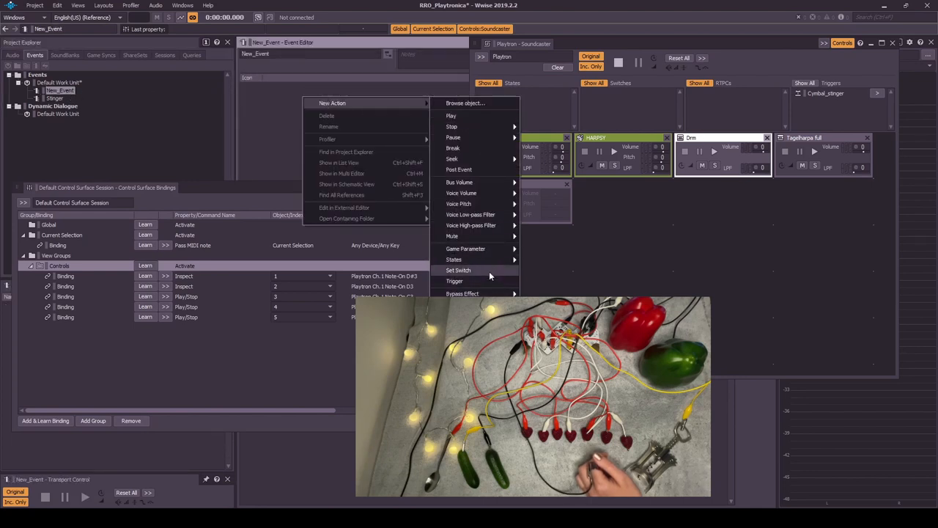
{"action": "mouse_move", "coordinate": [453, 137]}
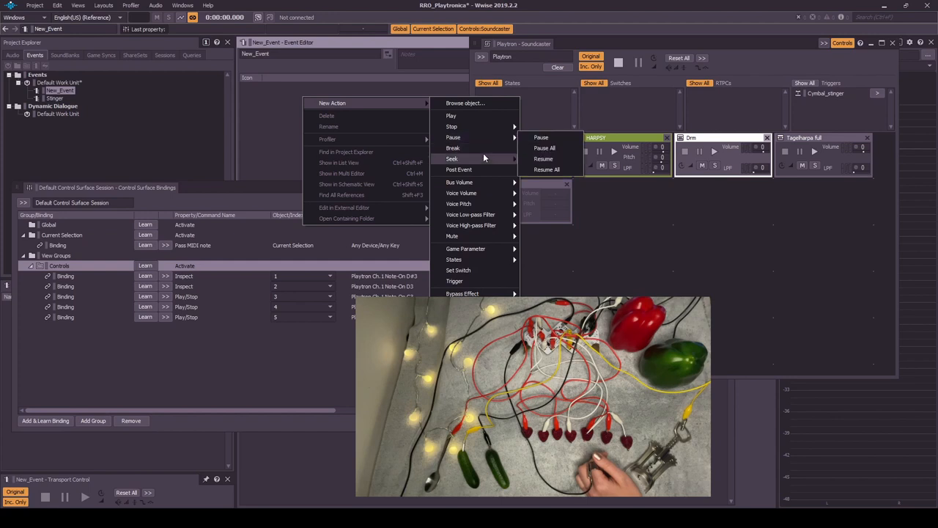
{"action": "left_click", "coordinate": [459, 170]}
{"action": "type", "text": "Stop event"}
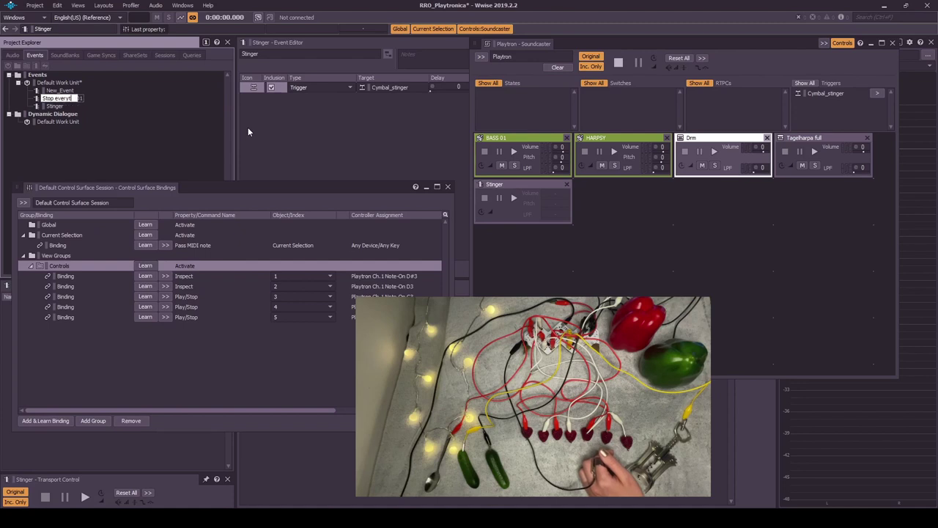
- Make Stop_everything a Stop All event and start learning another MIDI binding
{"action": "right_click", "coordinate": [66, 98]}
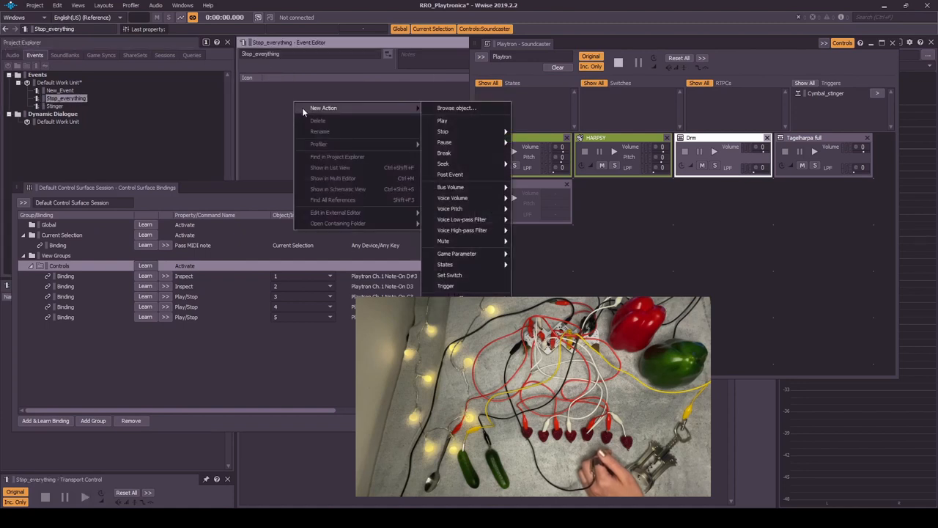
{"action": "left_click", "coordinate": [443, 131]}
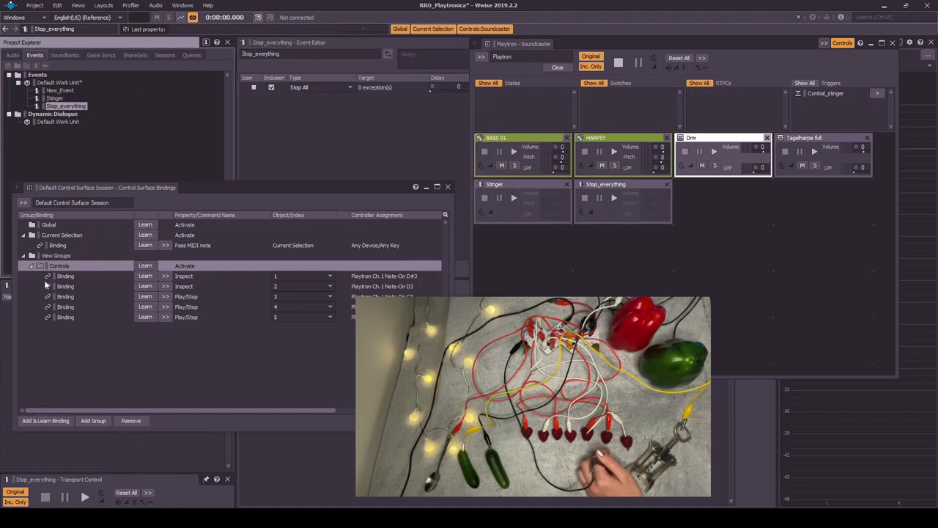
{"action": "left_click", "coordinate": [45, 420]}
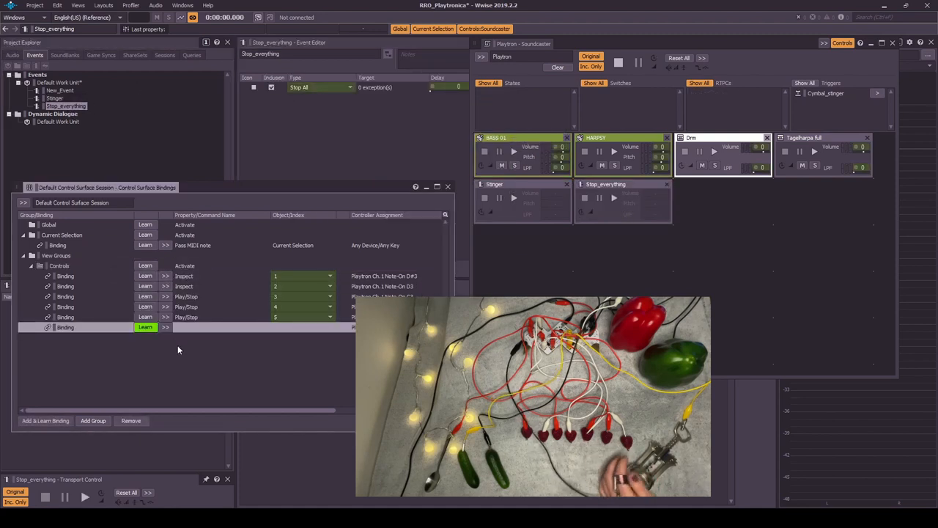
{"action": "left_click", "coordinate": [166, 327]}
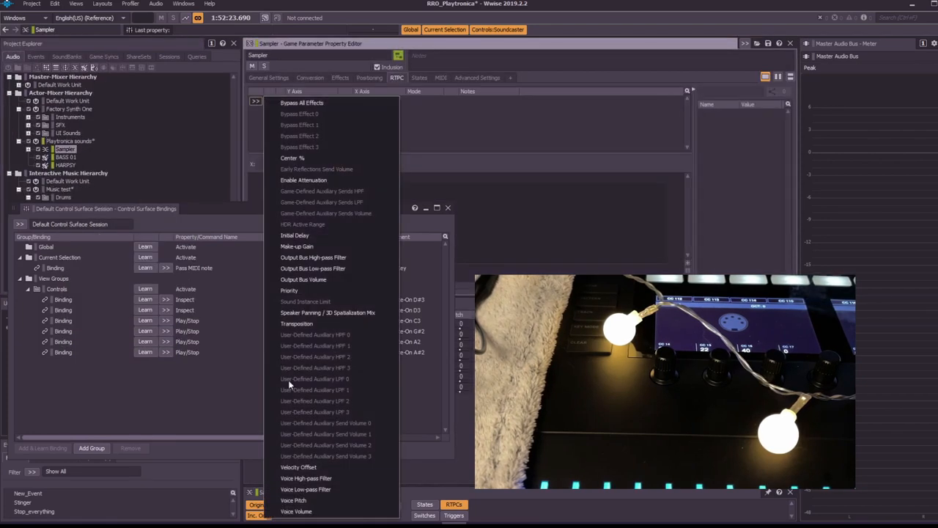
- Choose a Sampler property to drive with a game parameter
{"action": "left_click", "coordinate": [295, 510]}
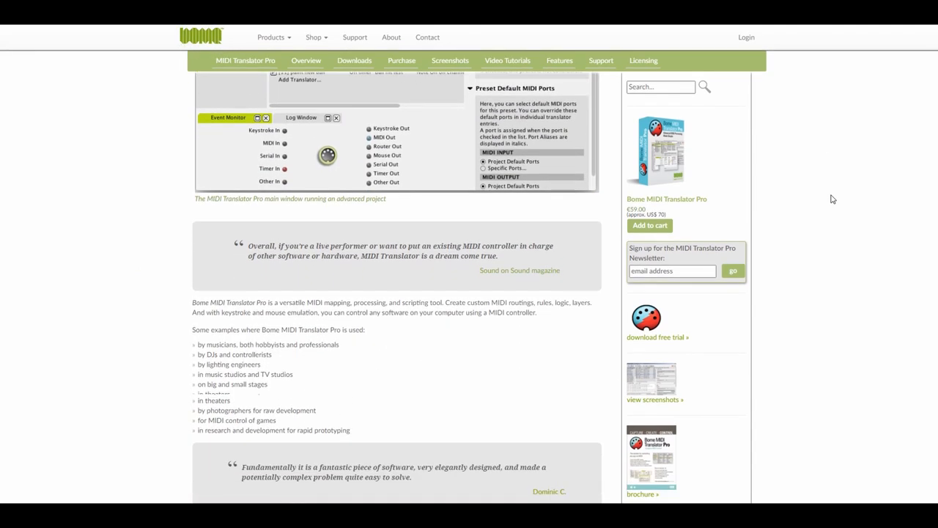
{"action": "scroll", "scroll_direction": "up", "scroll_amount": 3}
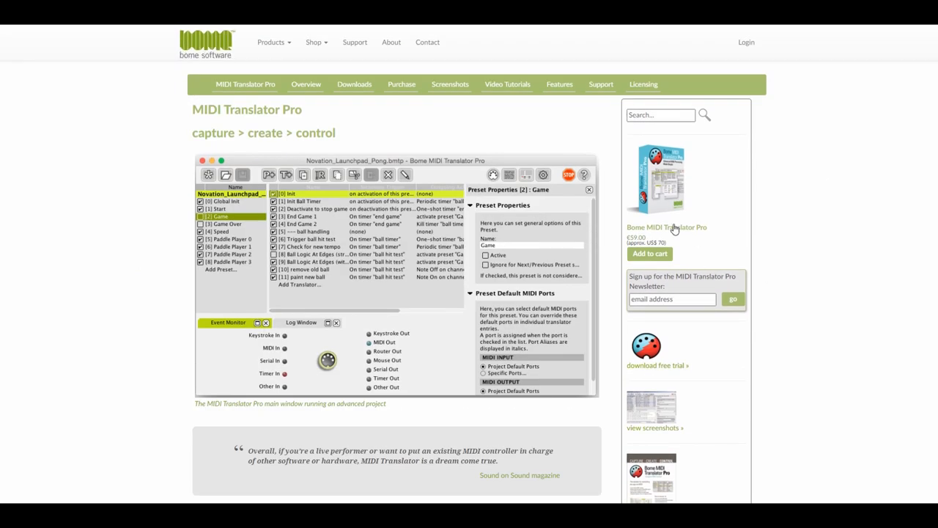
{"action": "mouse_move", "coordinate": [658, 374]}
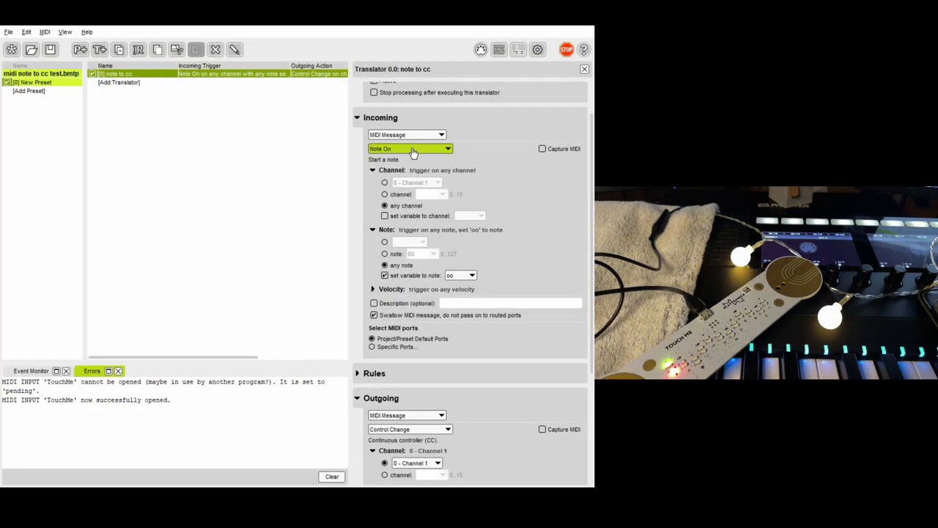
- Make the 'note to cc' translator output CC 45 and capture incoming MIDI live
{"action": "scroll", "scroll_direction": "down", "scroll_amount": 3}
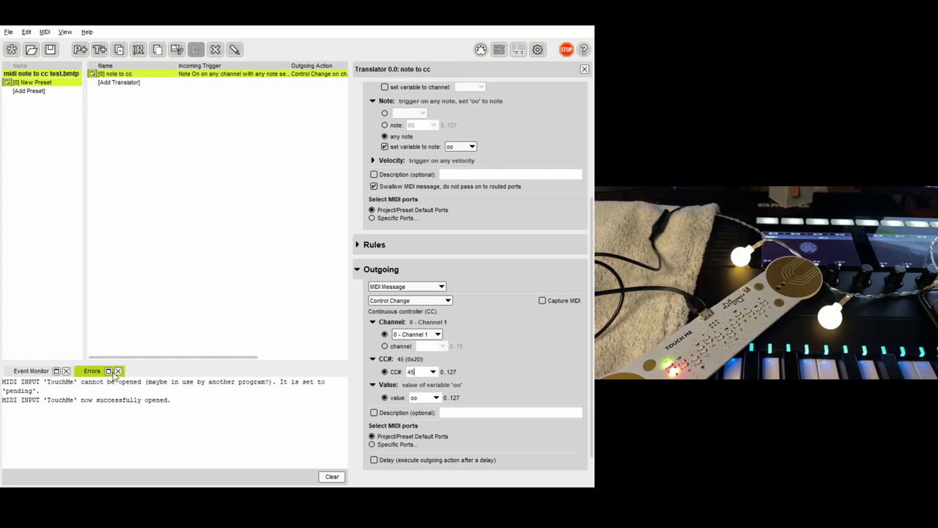
{"action": "left_click", "coordinate": [542, 301]}
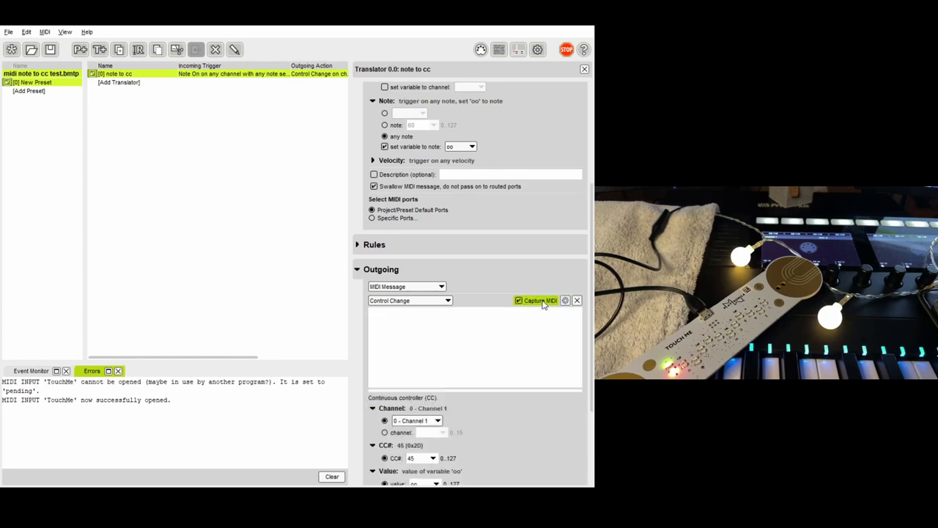
{"action": "left_click", "coordinate": [372, 218]}
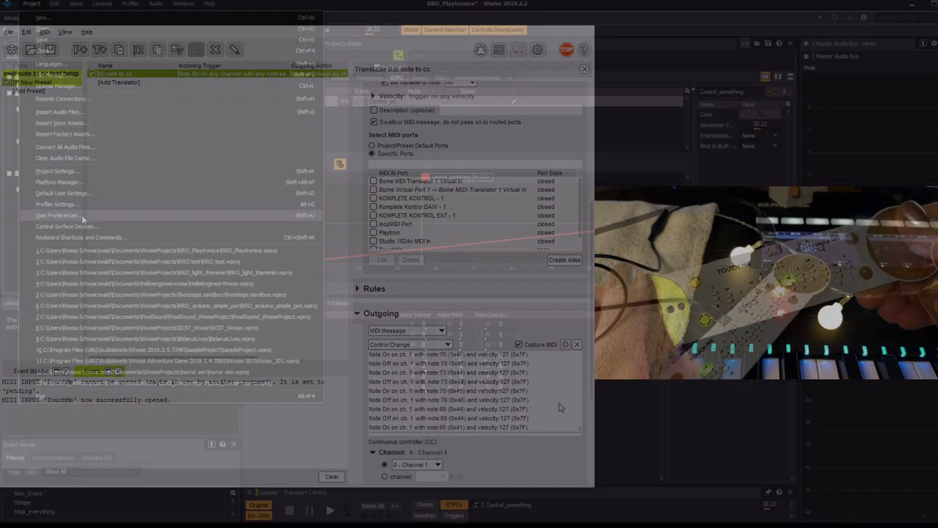
- Reshape Chorus_Like's Wet/Dry Mix curve into a rising line and audition Tagelharpa full
{"action": "left_click", "coordinate": [67, 226]}
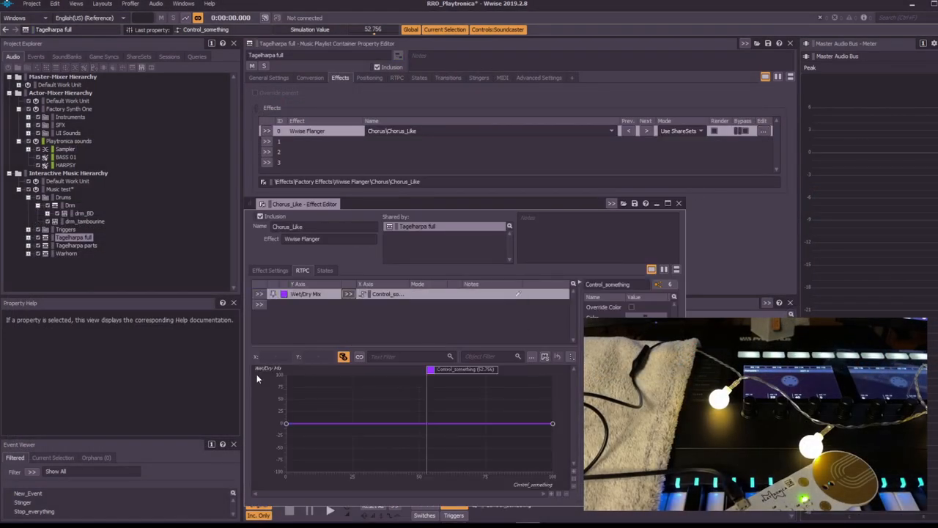
{"action": "left_click_drag", "start_coordinate": [552, 423], "coordinate": [553, 375]}
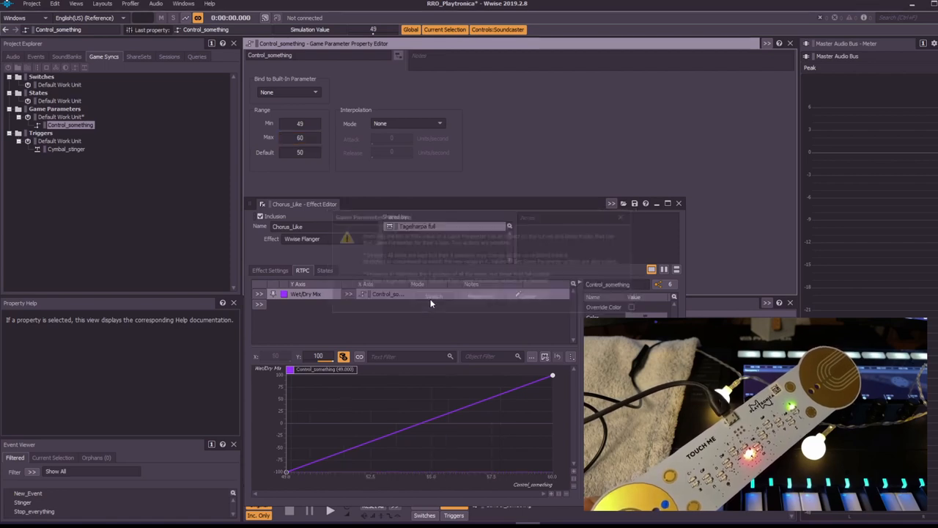
{"action": "left_click", "coordinate": [12, 57]}
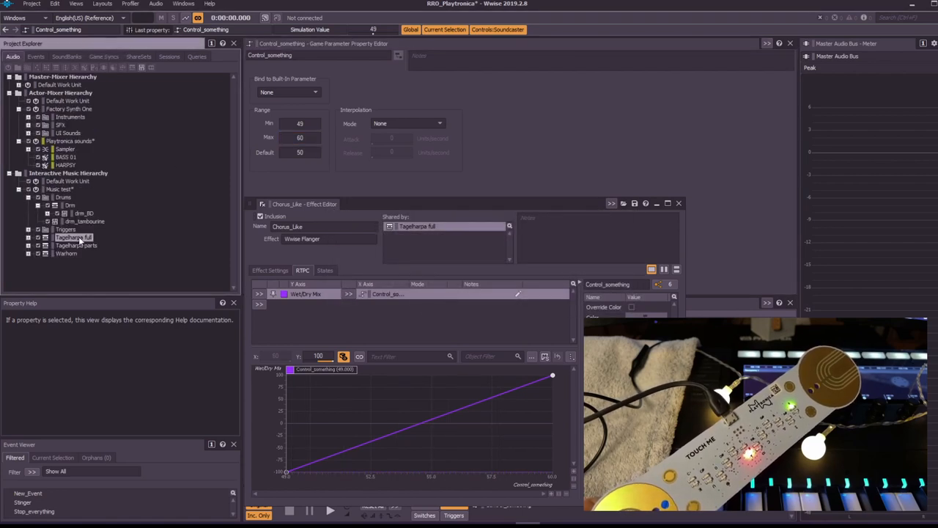
{"action": "left_click", "coordinate": [329, 511]}
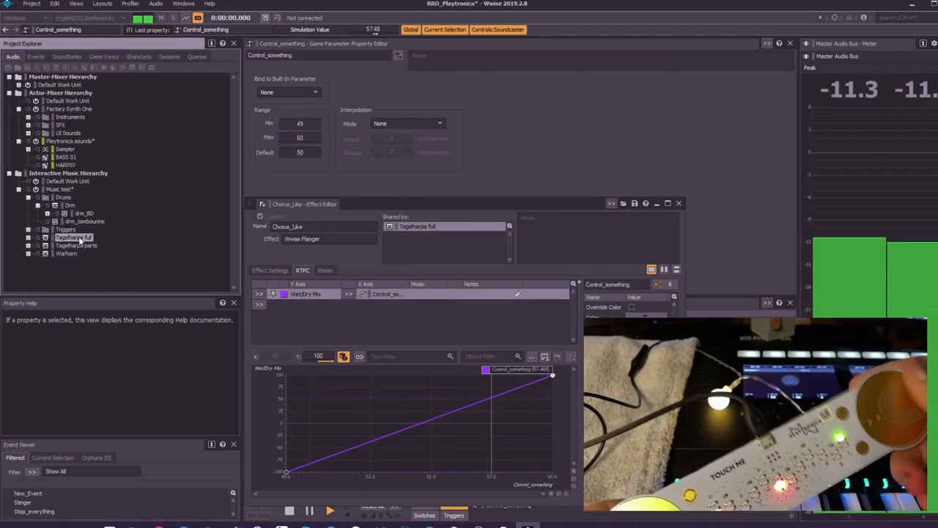